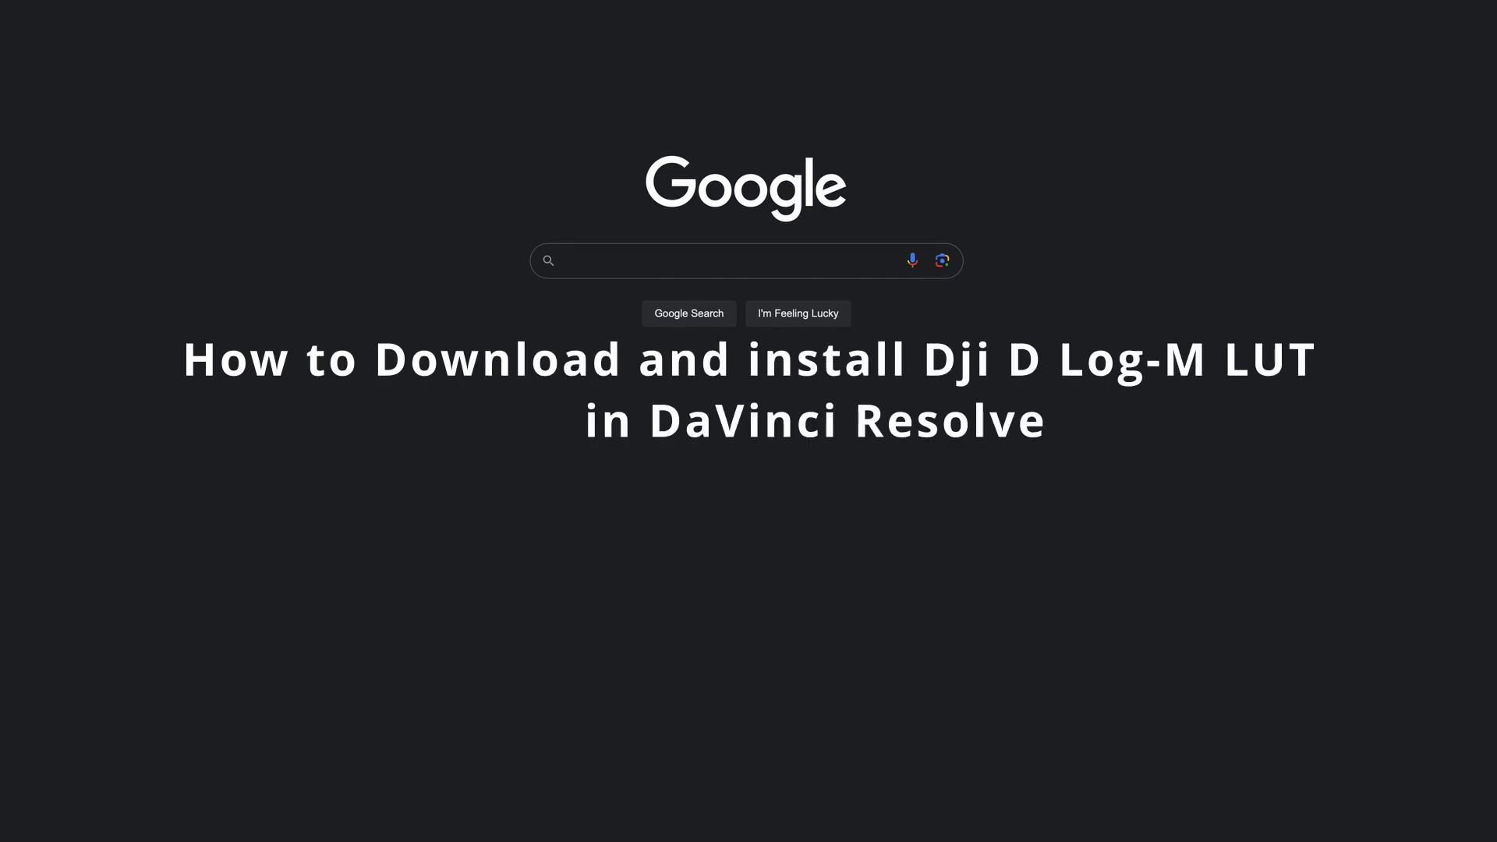
Search Google for "dji" and review the results listing DJI's official site and Download Center
{"action": "left_click", "coordinate": [725, 260]}
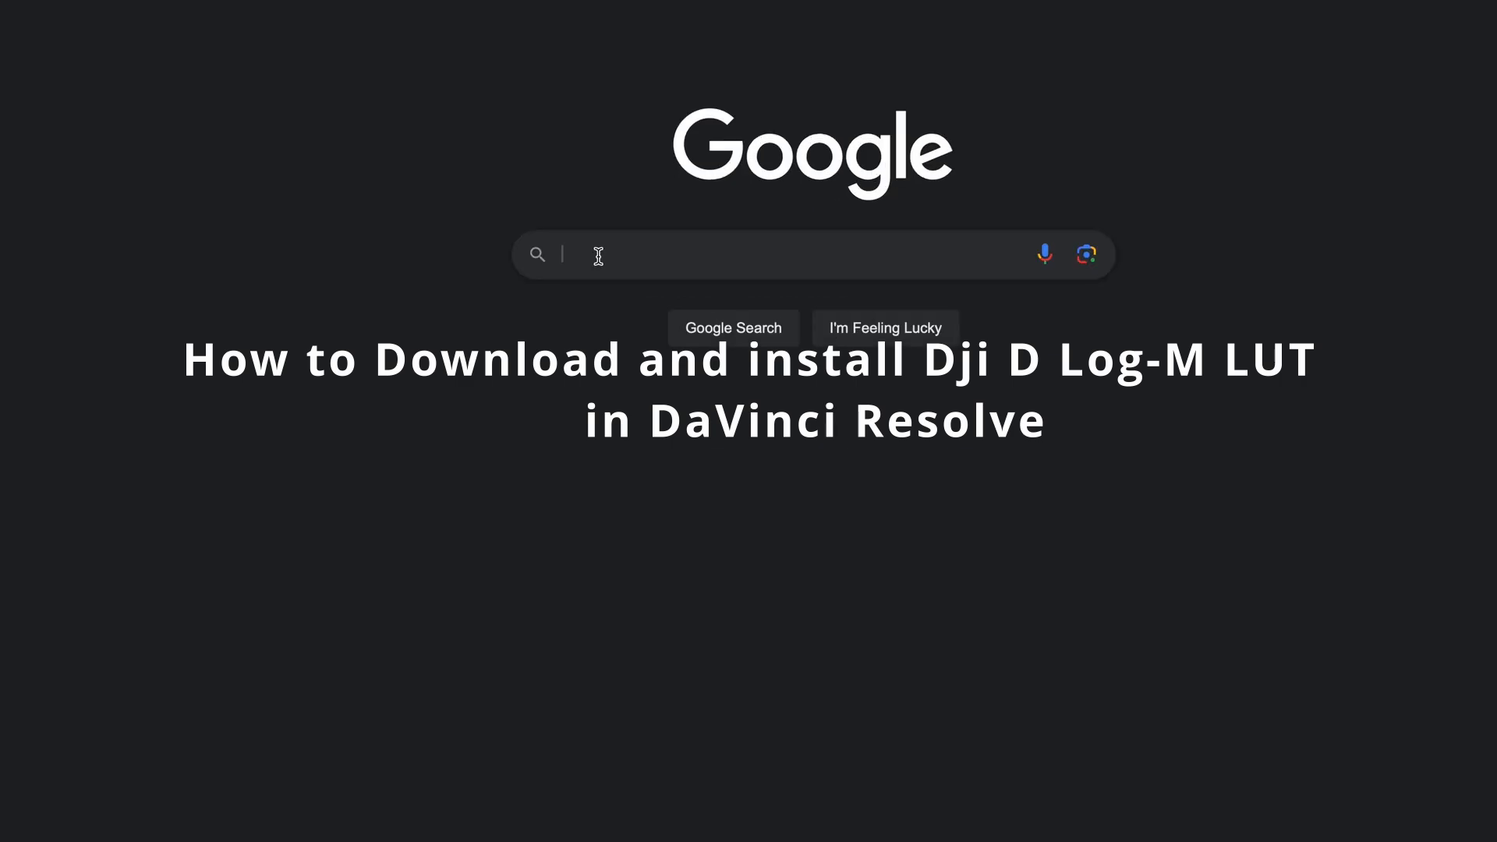
{"action": "type", "text": "dji"}
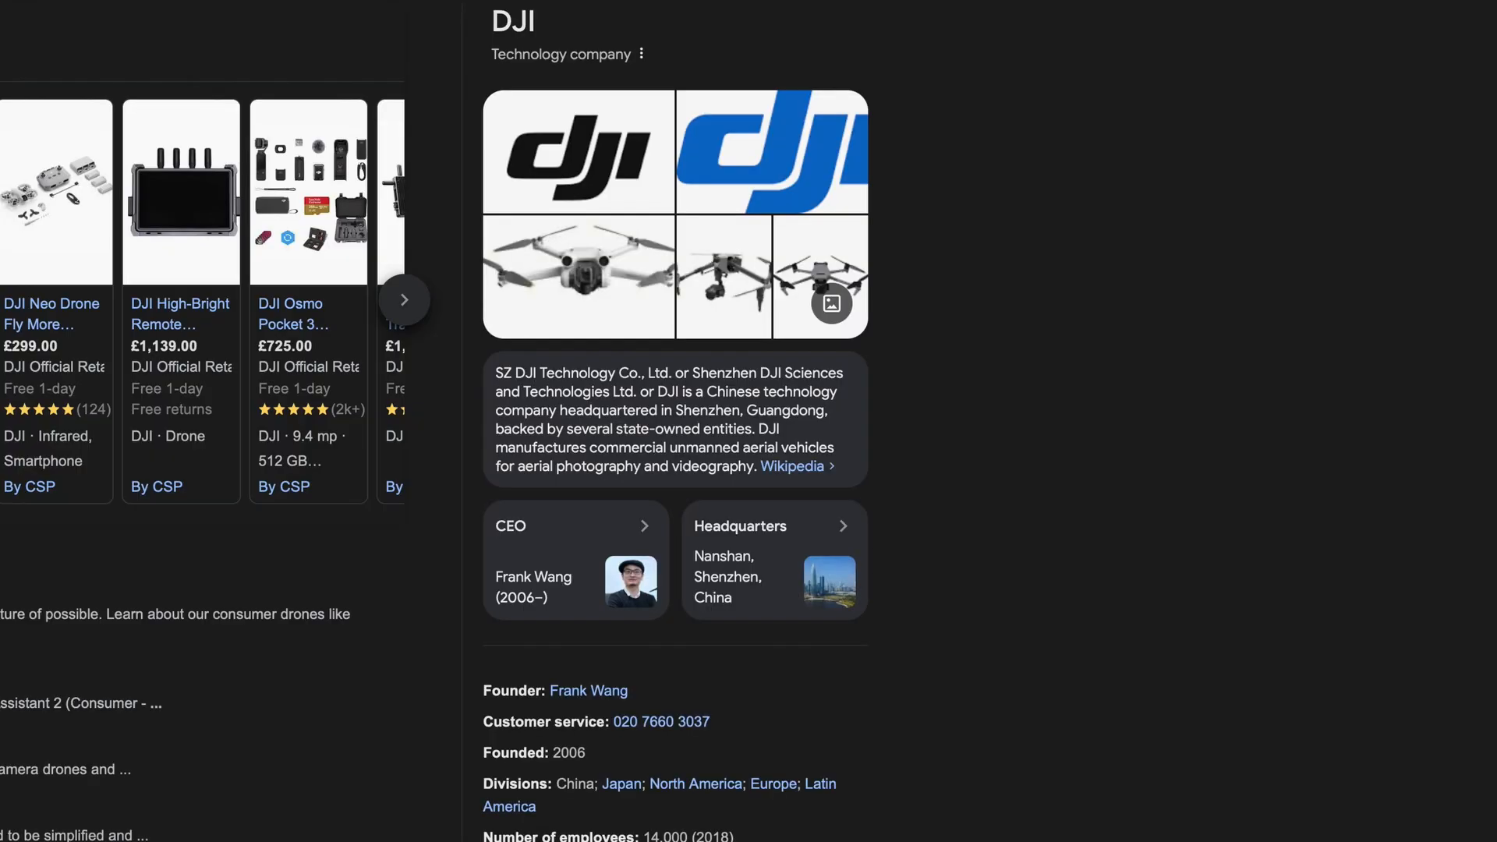
{"action": "scroll", "scroll_direction": "up", "scroll_amount": 3}
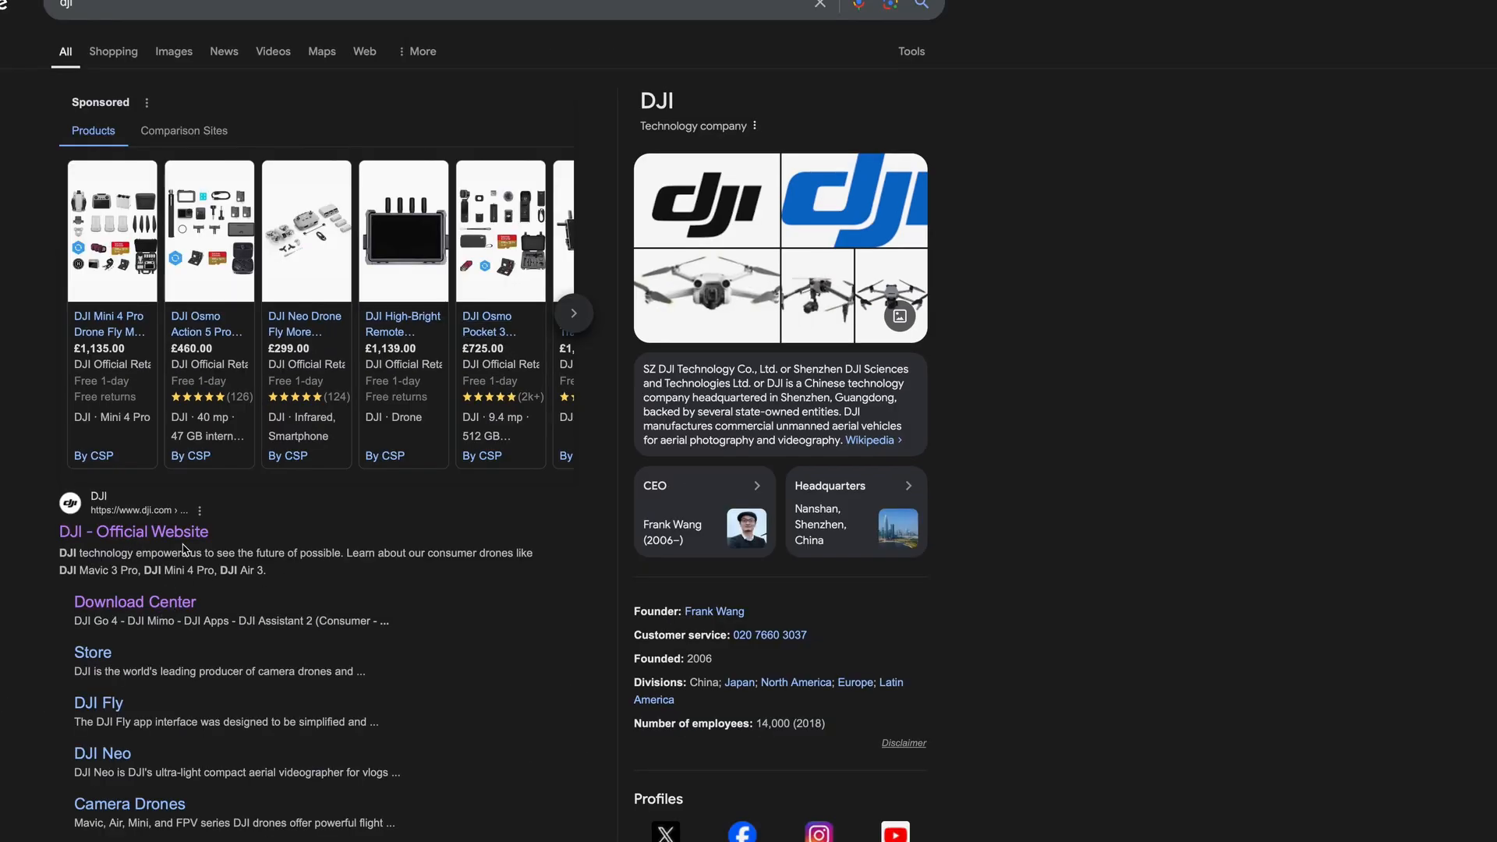
{"action": "mouse_move", "coordinate": [135, 602]}
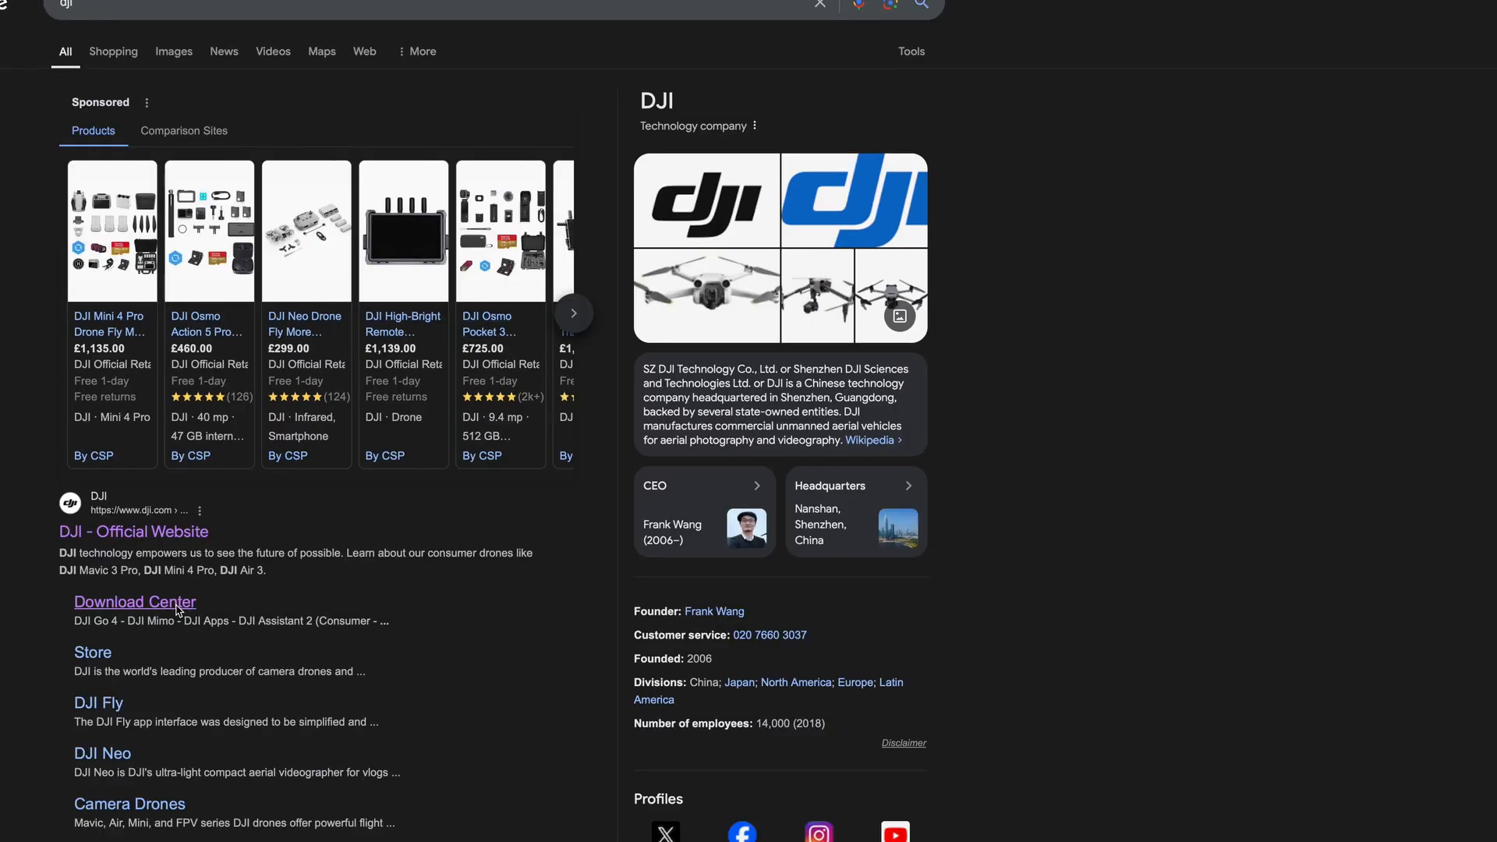
In DJI Download Center, search "lut" and choose the OSMO Action 5 Pro D-Log M to Rec.709 vivid LUT
{"action": "left_click", "coordinate": [134, 602]}
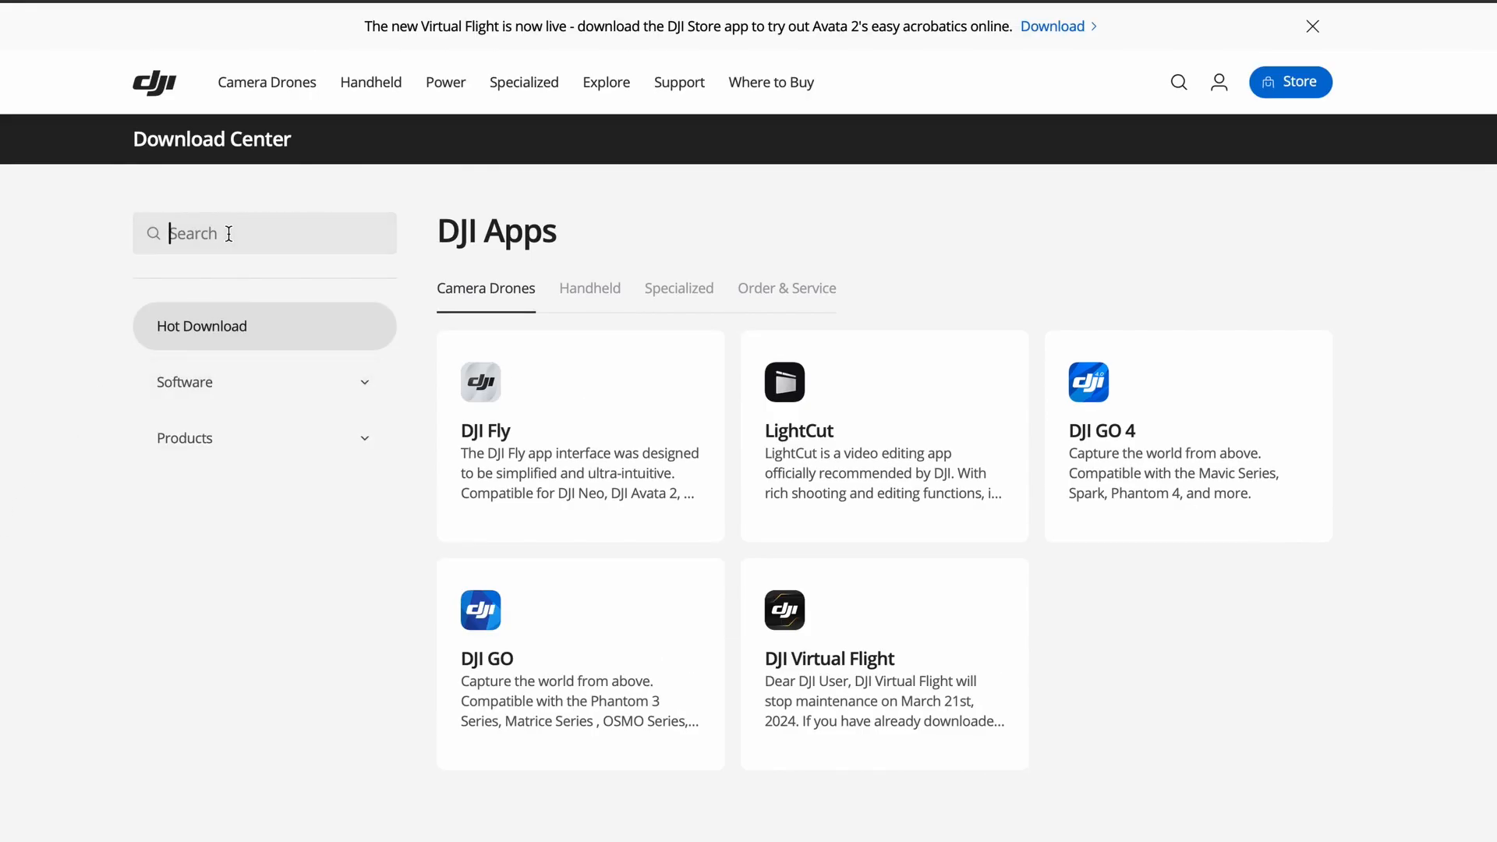
{"action": "type", "text": "lut"}
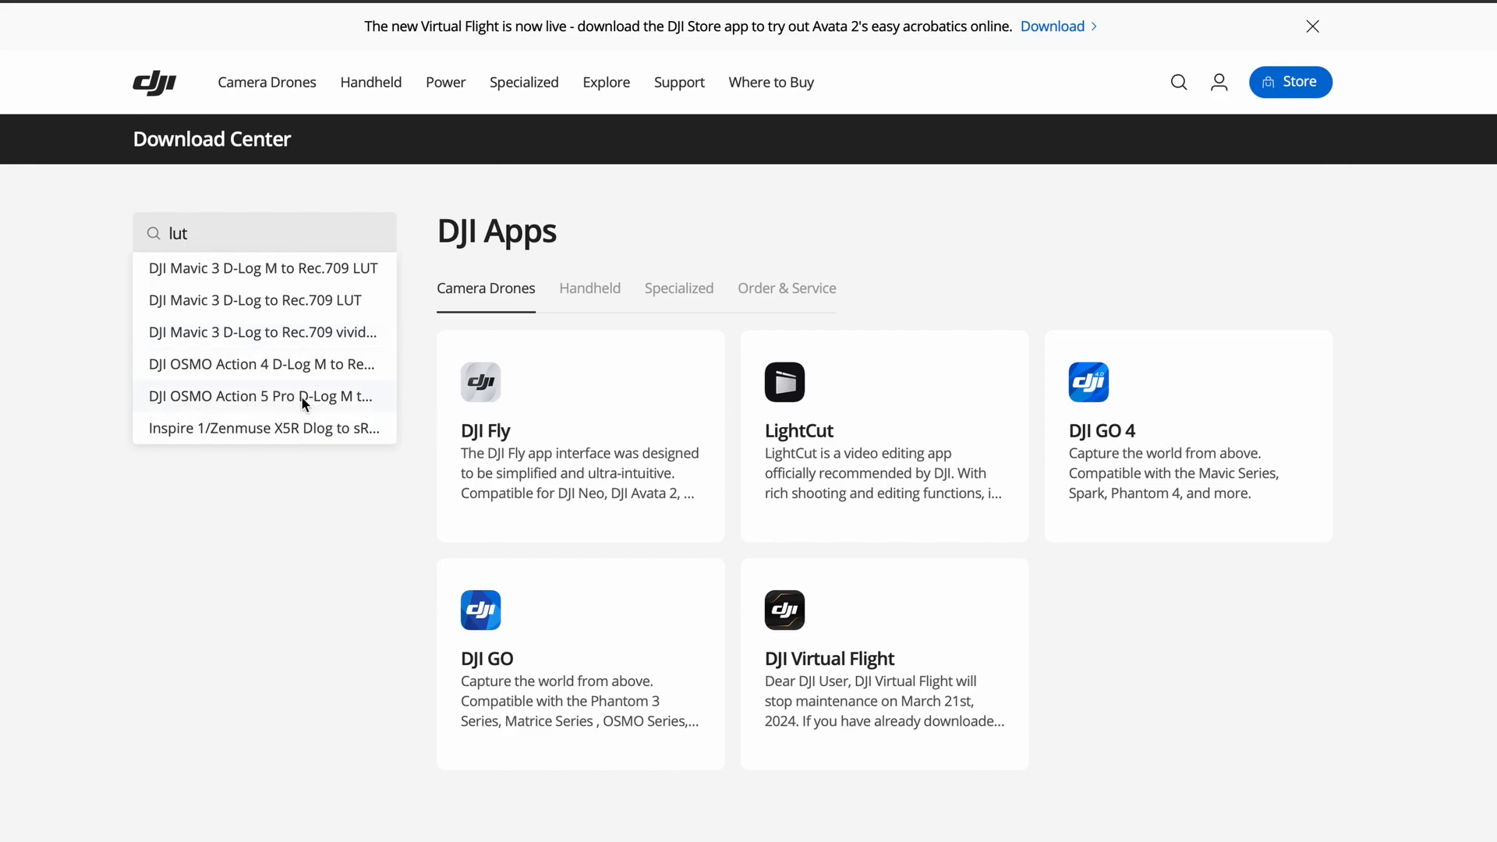
{"action": "left_click", "coordinate": [260, 396]}
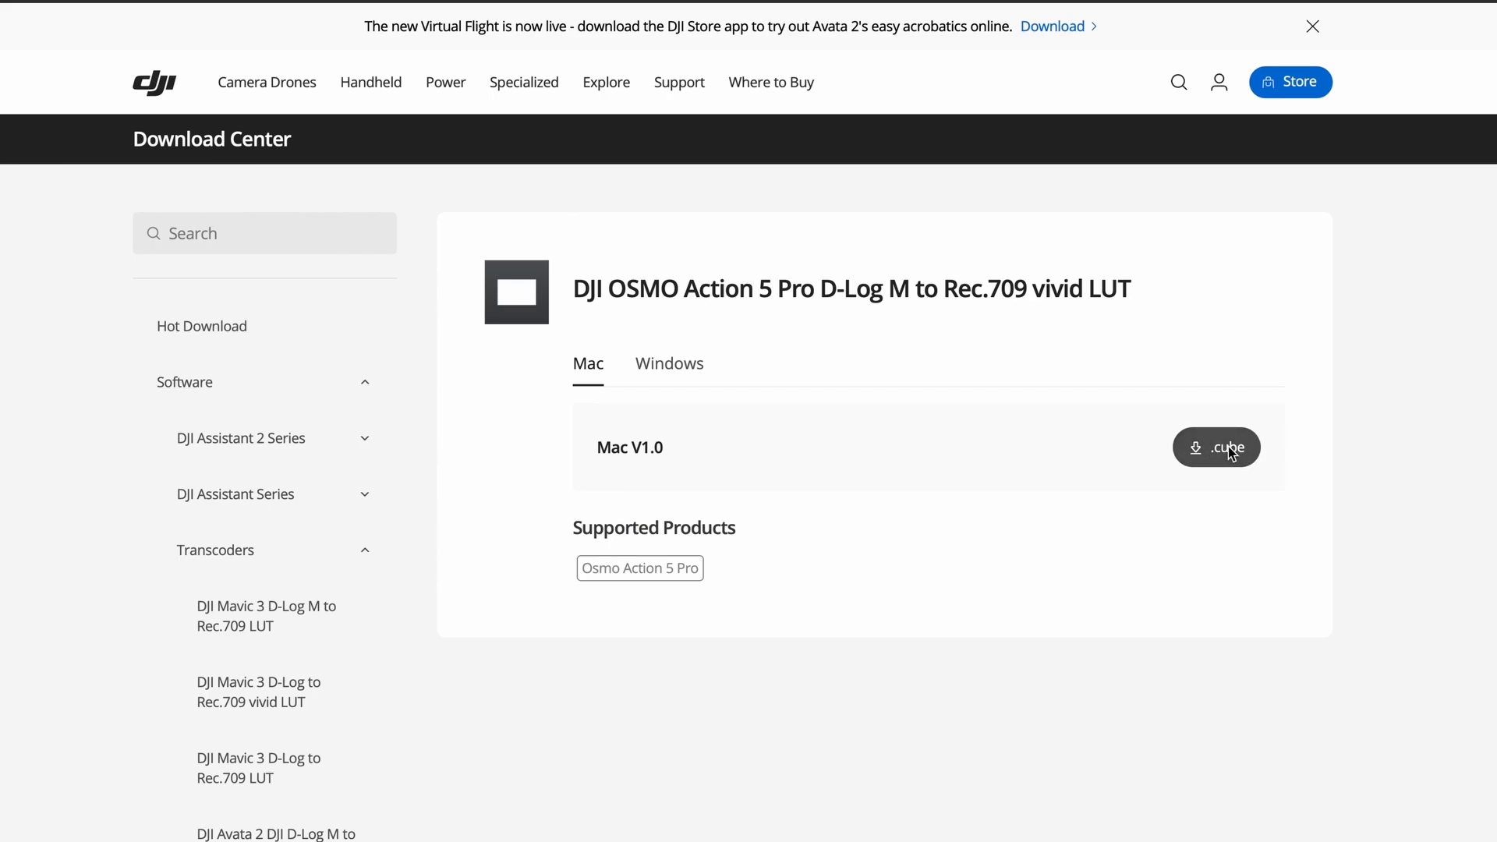
Download the Mac .cube LUT file, allowing downloads from dji.com, and confirm it in Safari's Downloads
{"action": "left_click", "coordinate": [1216, 447]}
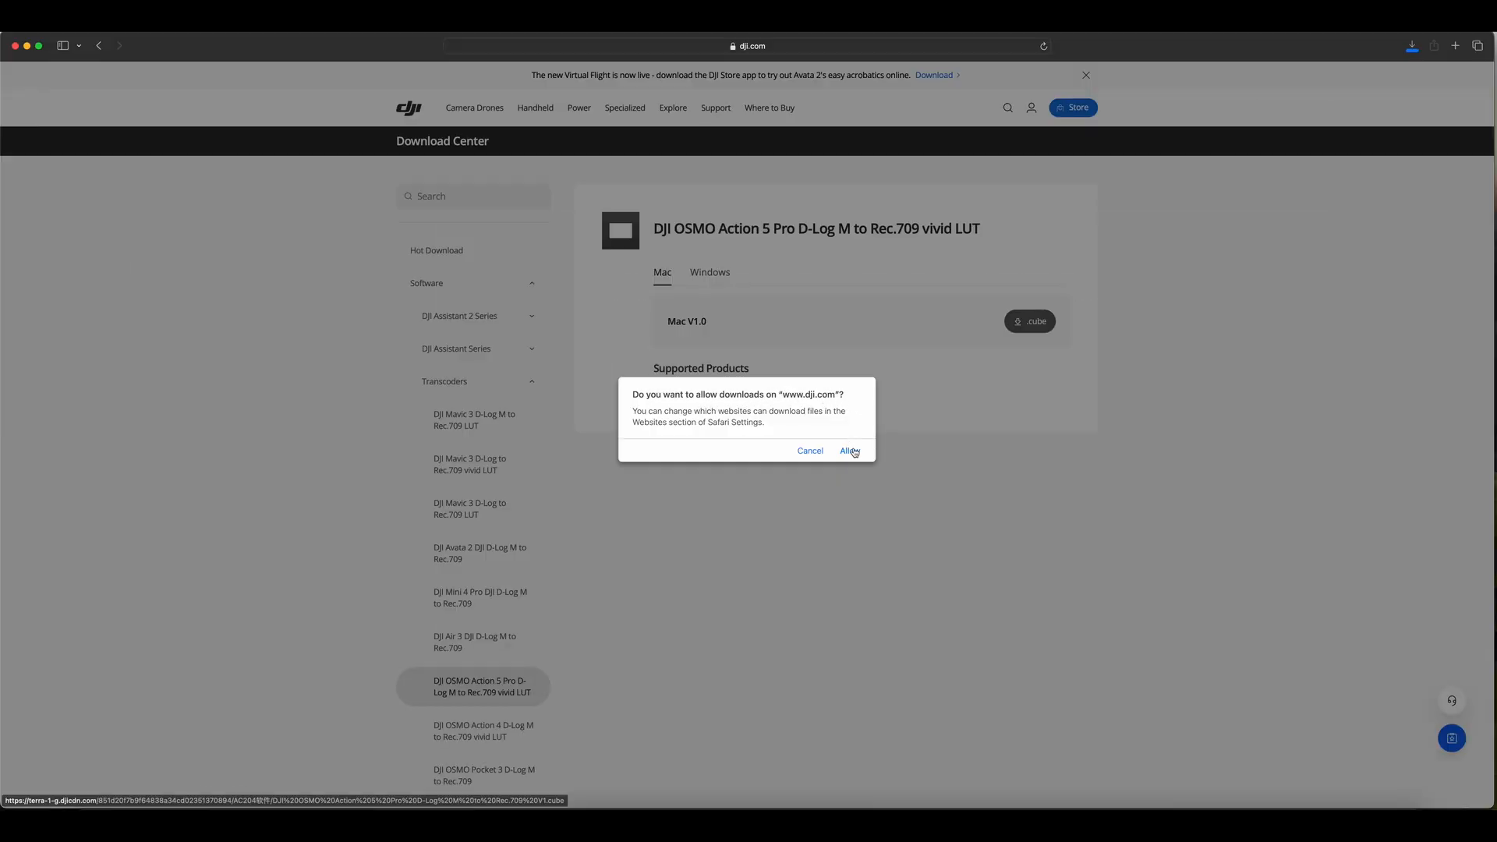
{"action": "left_click", "coordinate": [848, 449]}
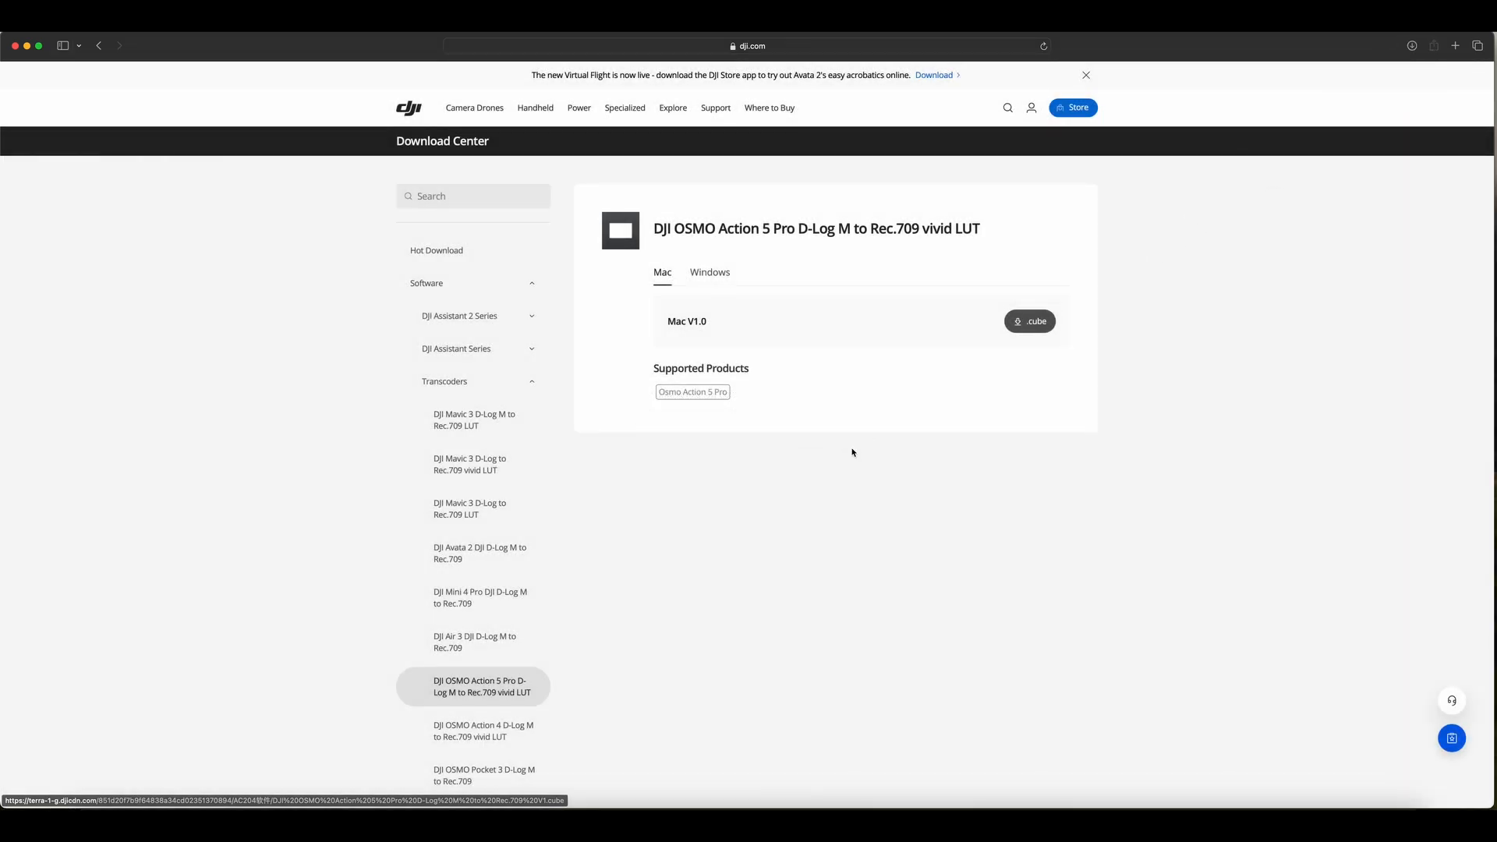
{"action": "left_click", "coordinate": [1029, 321]}
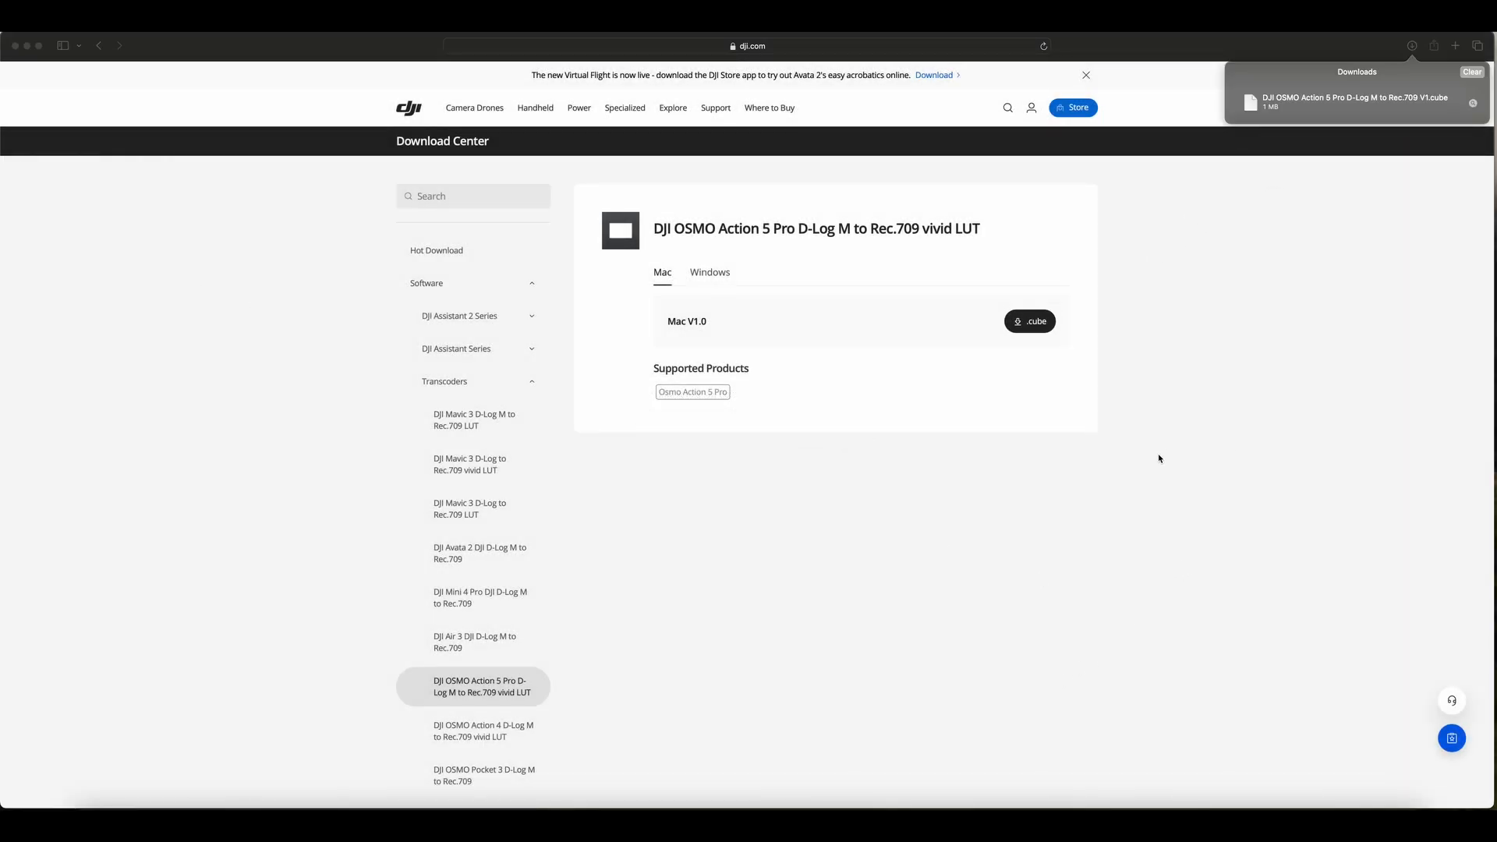
{"action": "mouse_move", "coordinate": [1300, 390]}
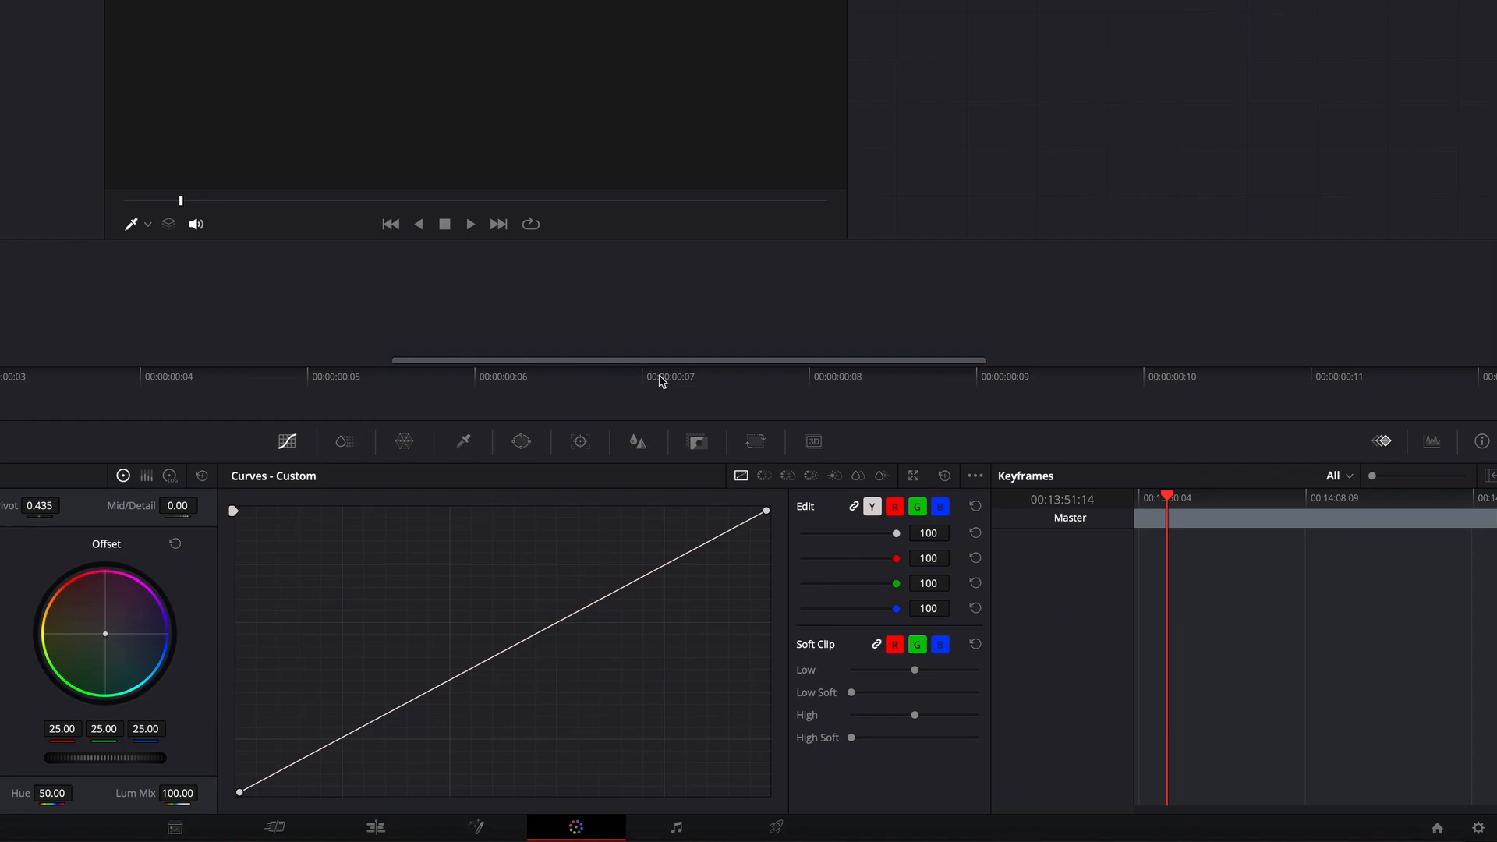
{"action": "mouse_move", "coordinate": [1376, 708]}
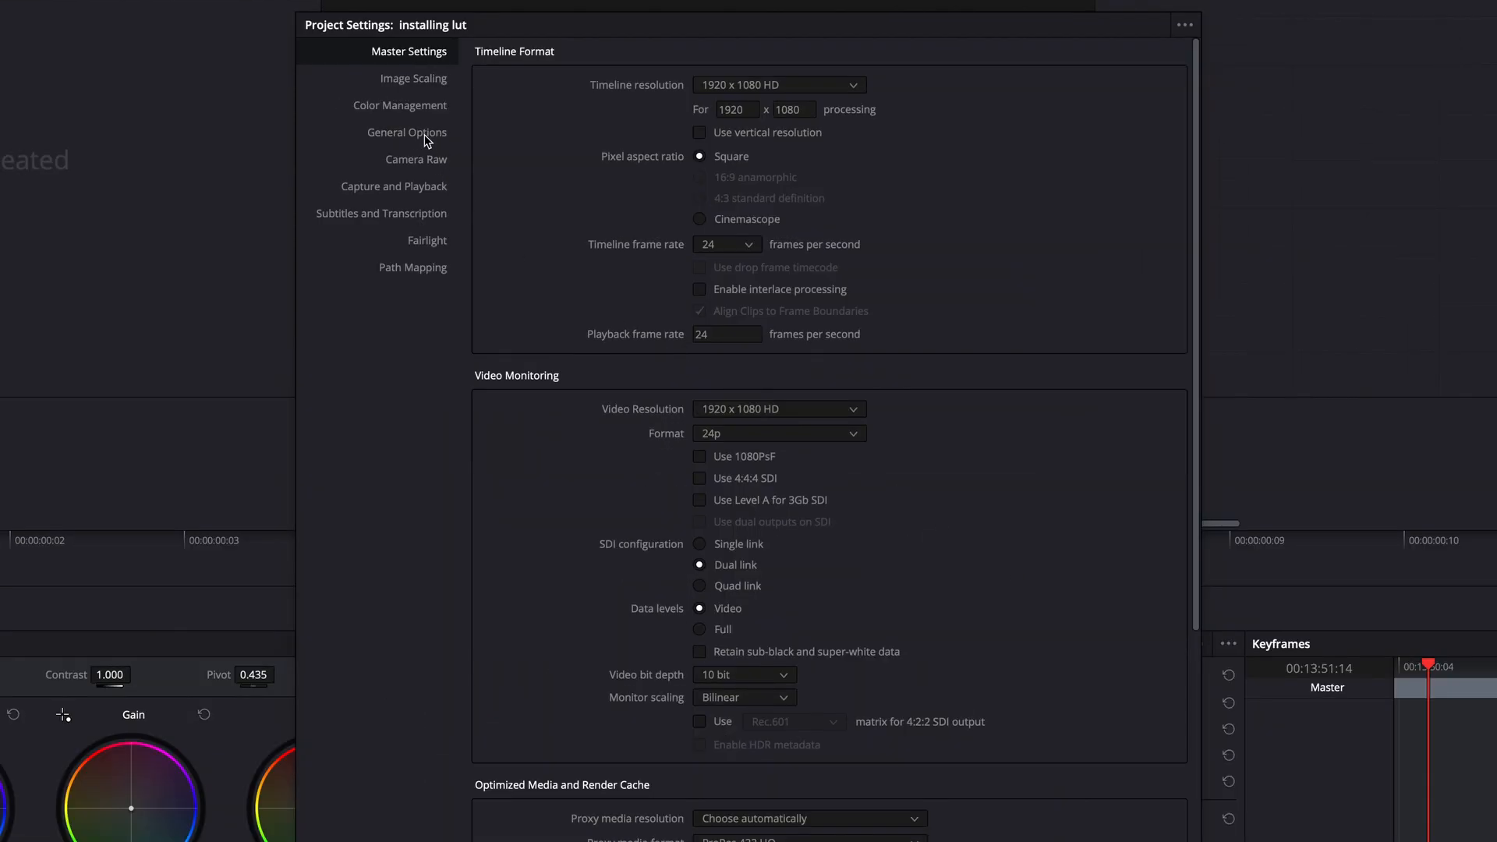
From Project Settings Color Management, open Resolve's LUT folder in Finder
{"action": "left_click", "coordinate": [399, 104]}
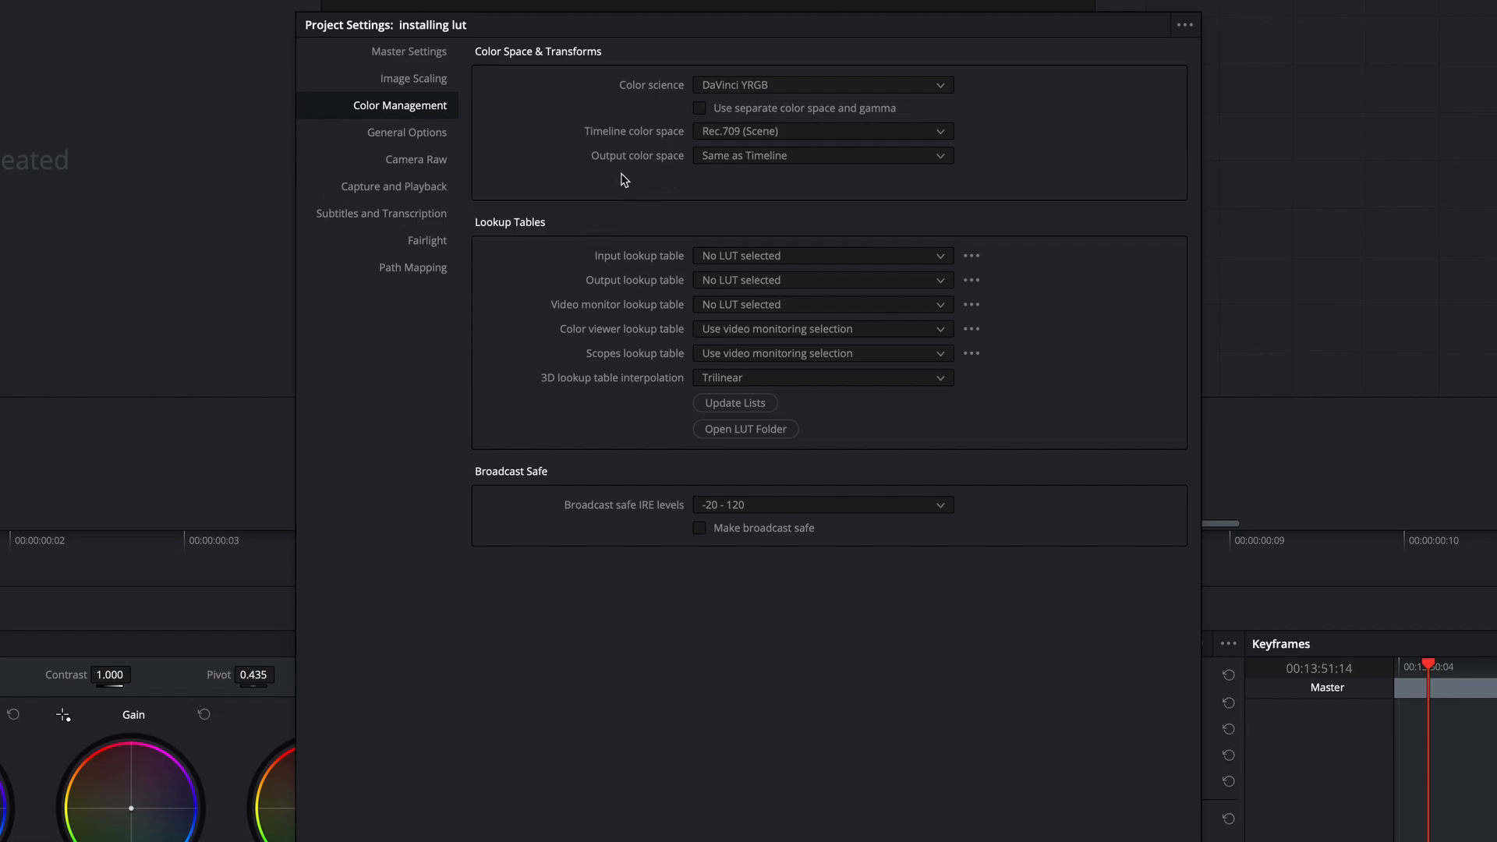
{"action": "mouse_move", "coordinate": [775, 447]}
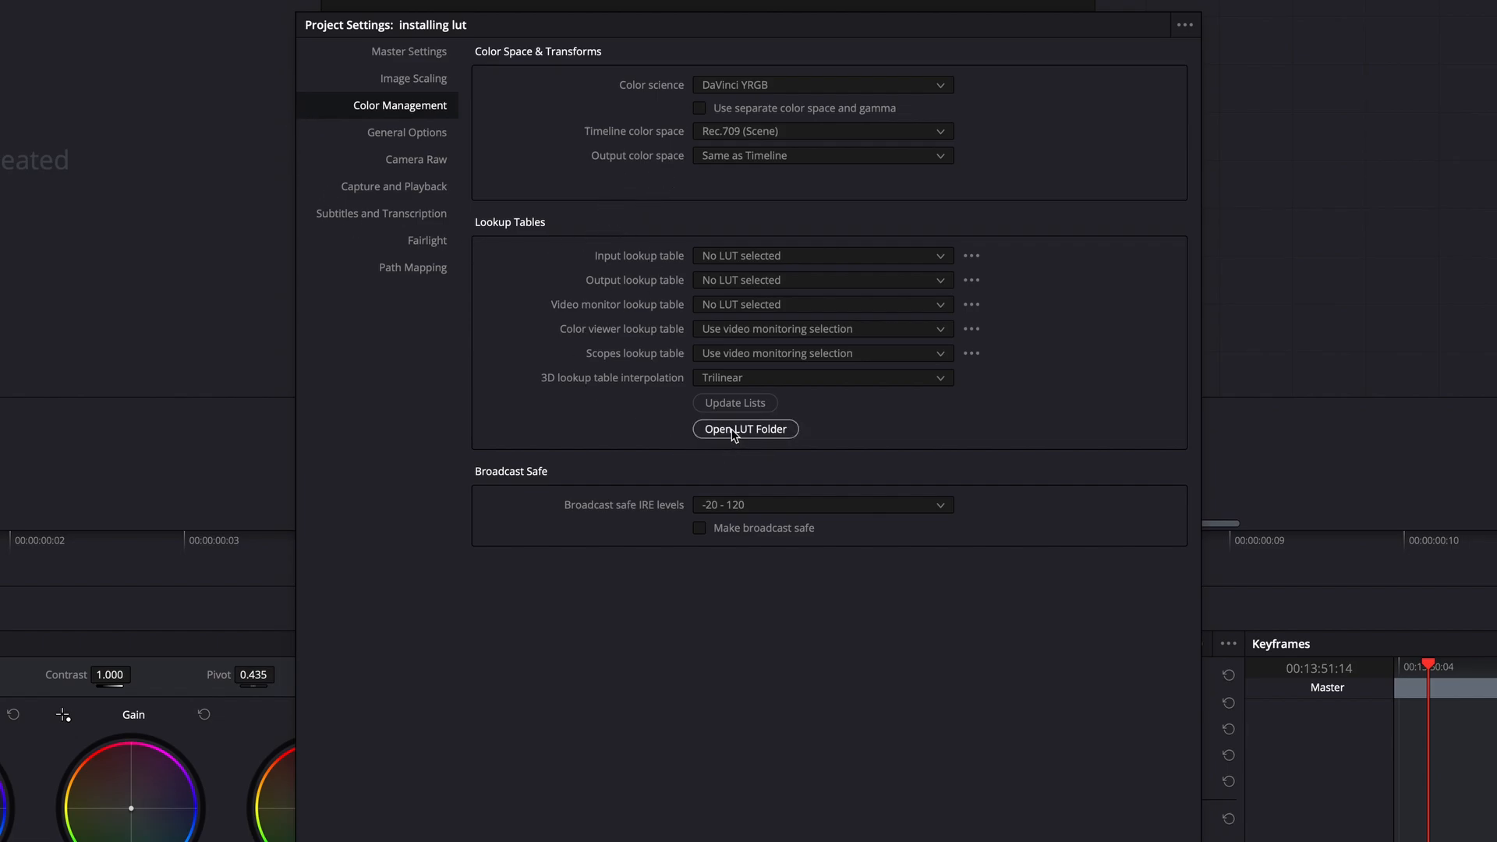
{"action": "left_click", "coordinate": [746, 429]}
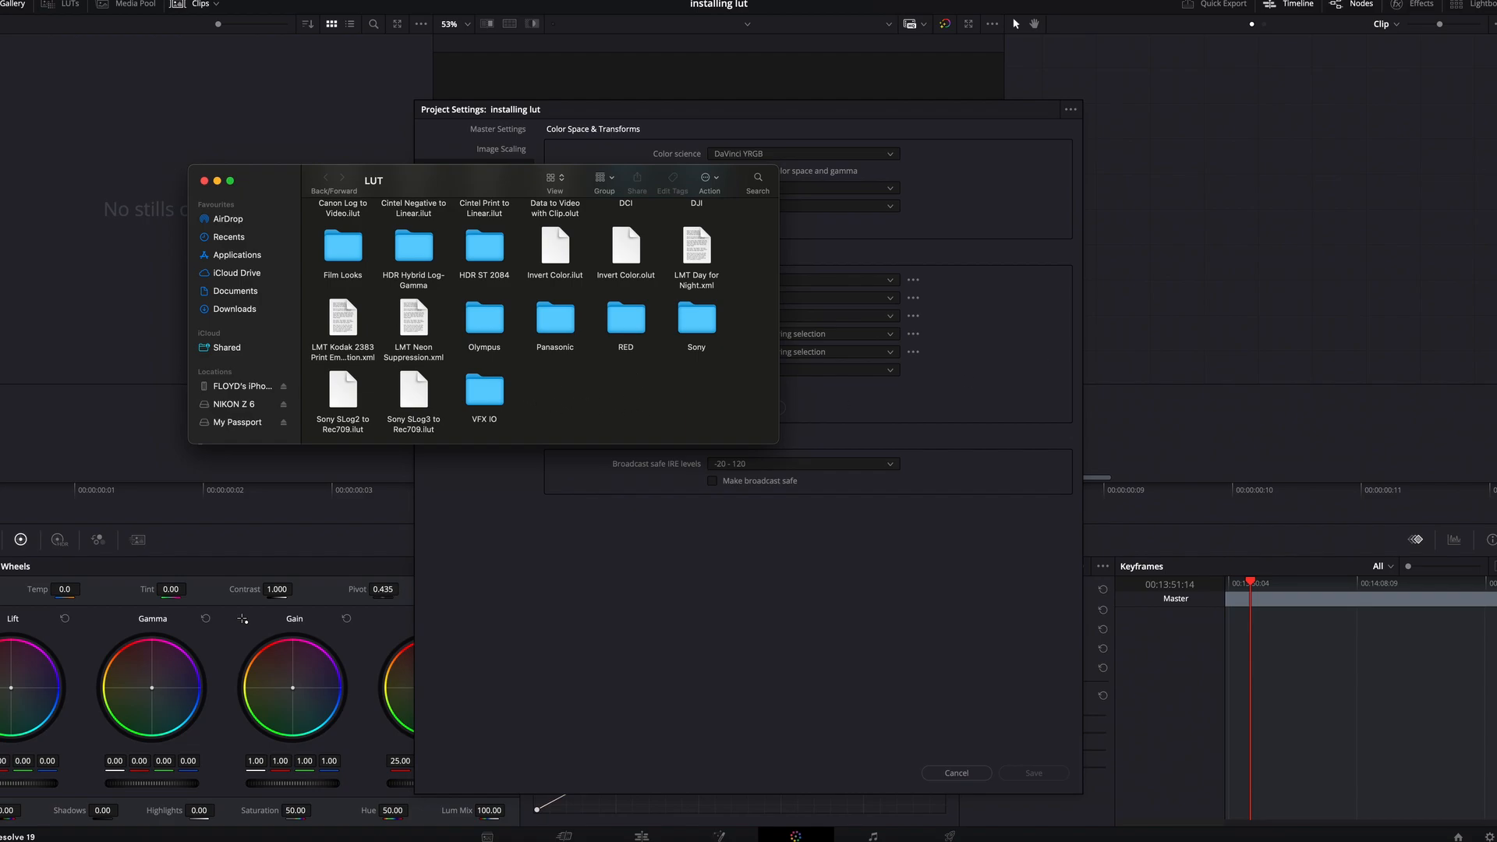
Create a "Dji Asmo action 5" folder in Resolve's LUT folder and close the Finder window
{"action": "left_click", "coordinate": [571, 388]}
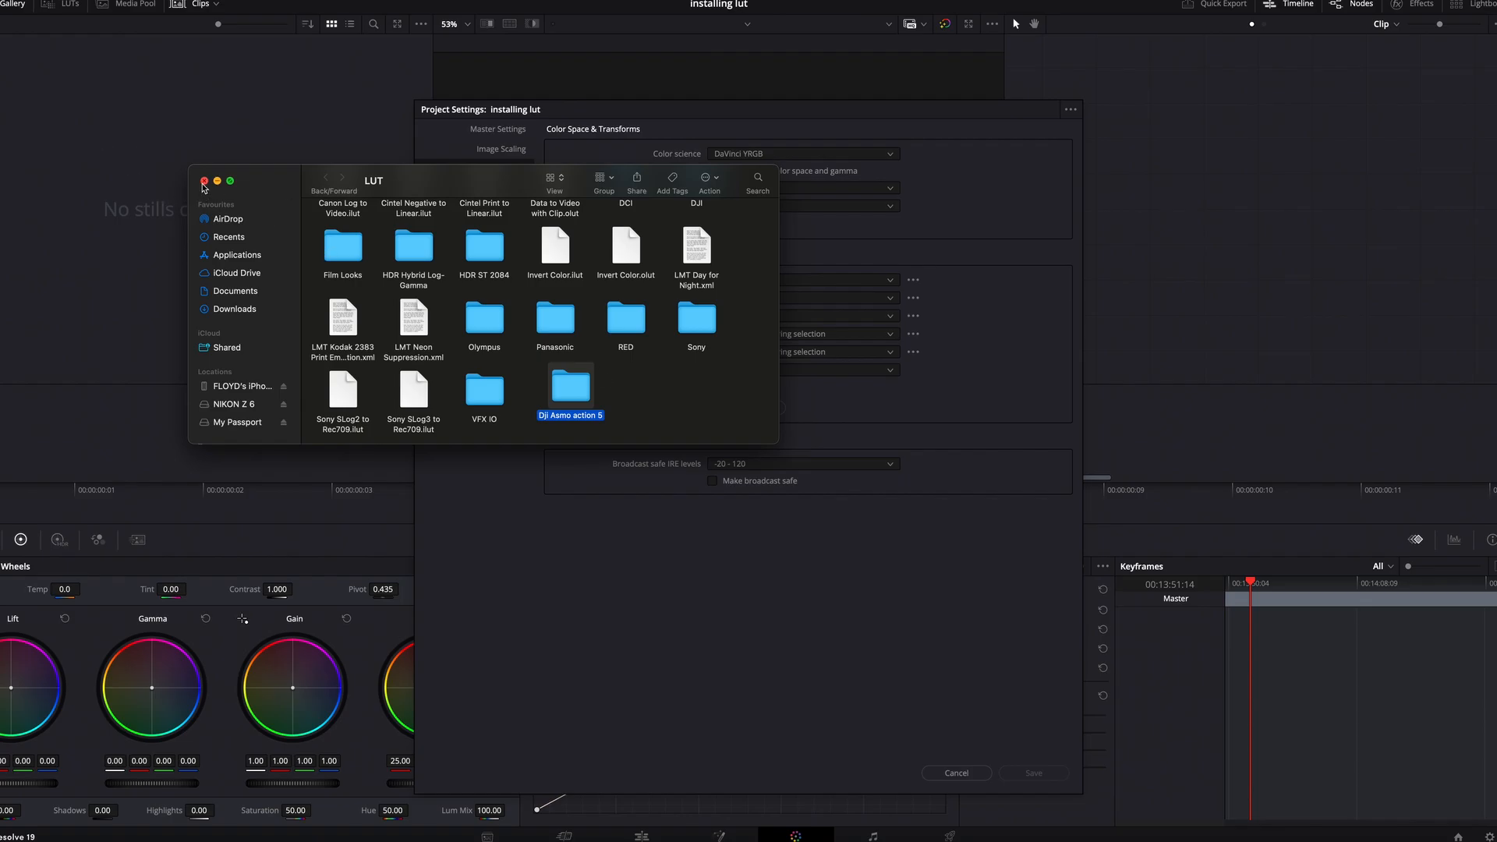
{"action": "left_click", "coordinate": [204, 181]}
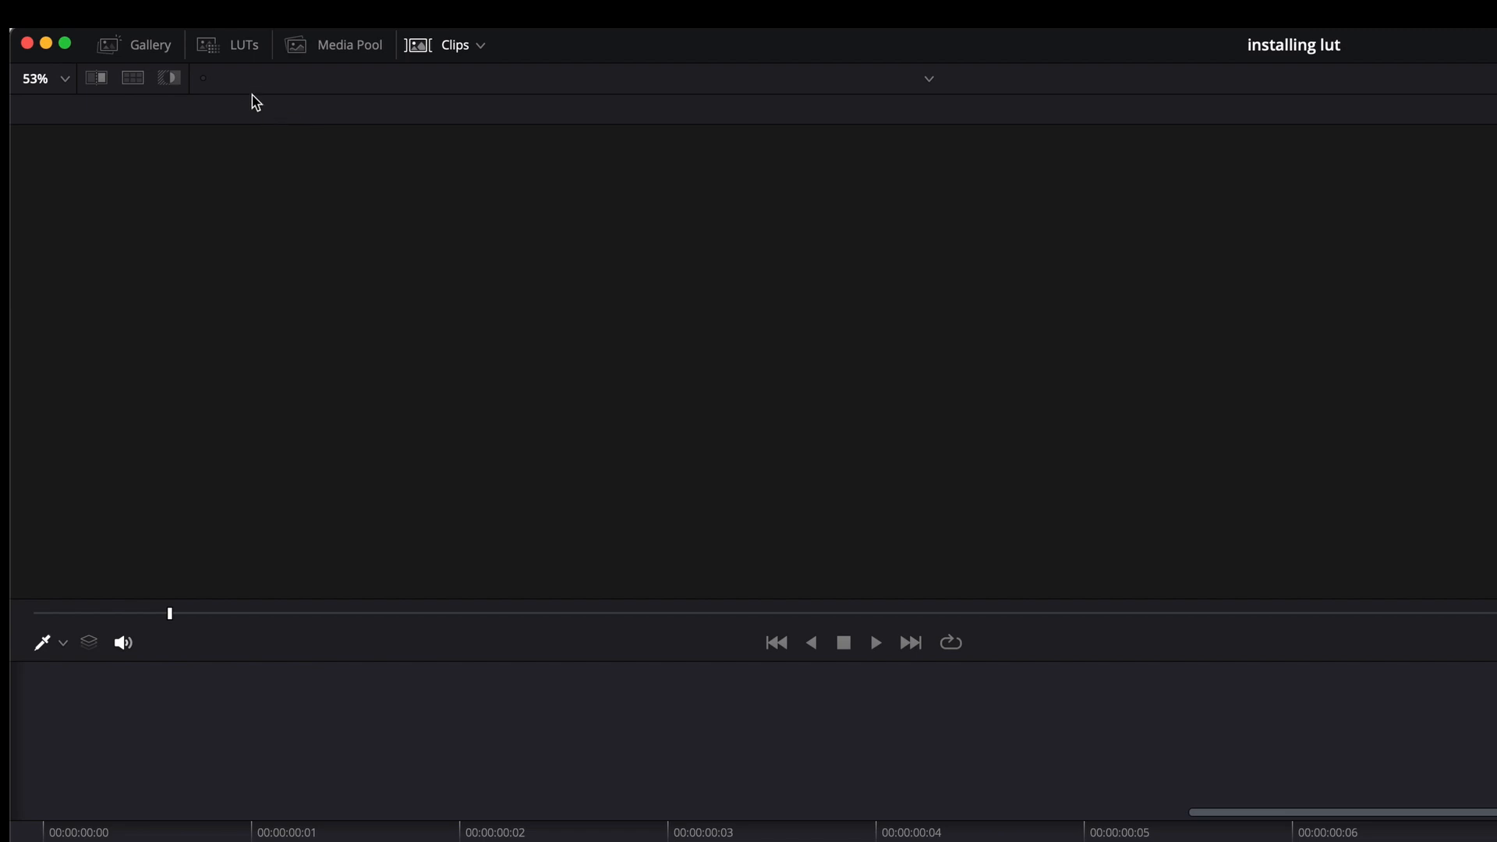
Show the Dji Asmo action 5 collection with the DJI OSMO Rec.709 V1 LUT in the LUTs browser
{"action": "left_click", "coordinate": [231, 45]}
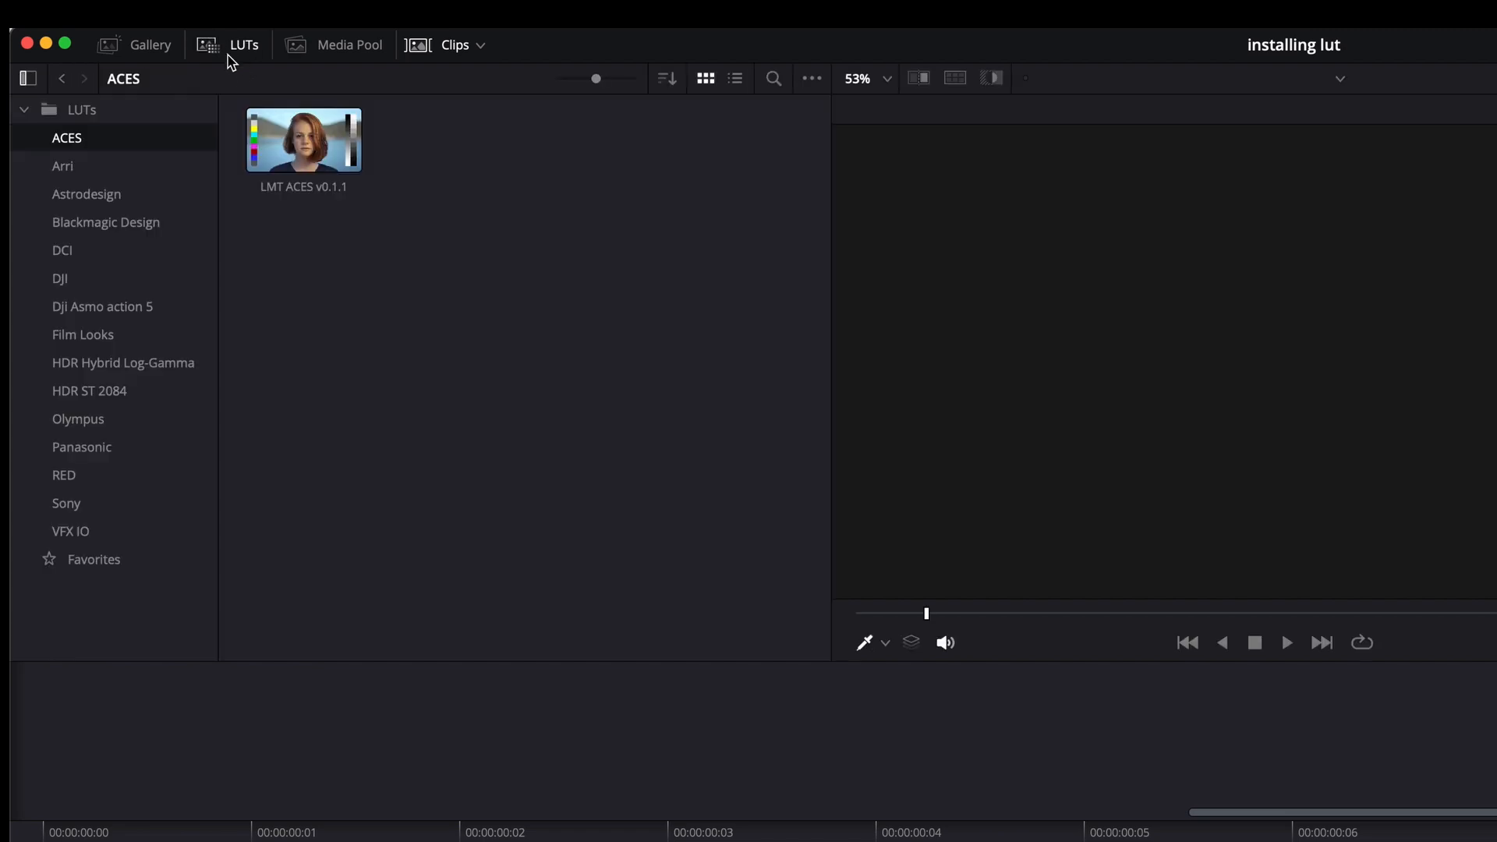
{"action": "mouse_move", "coordinate": [76, 315]}
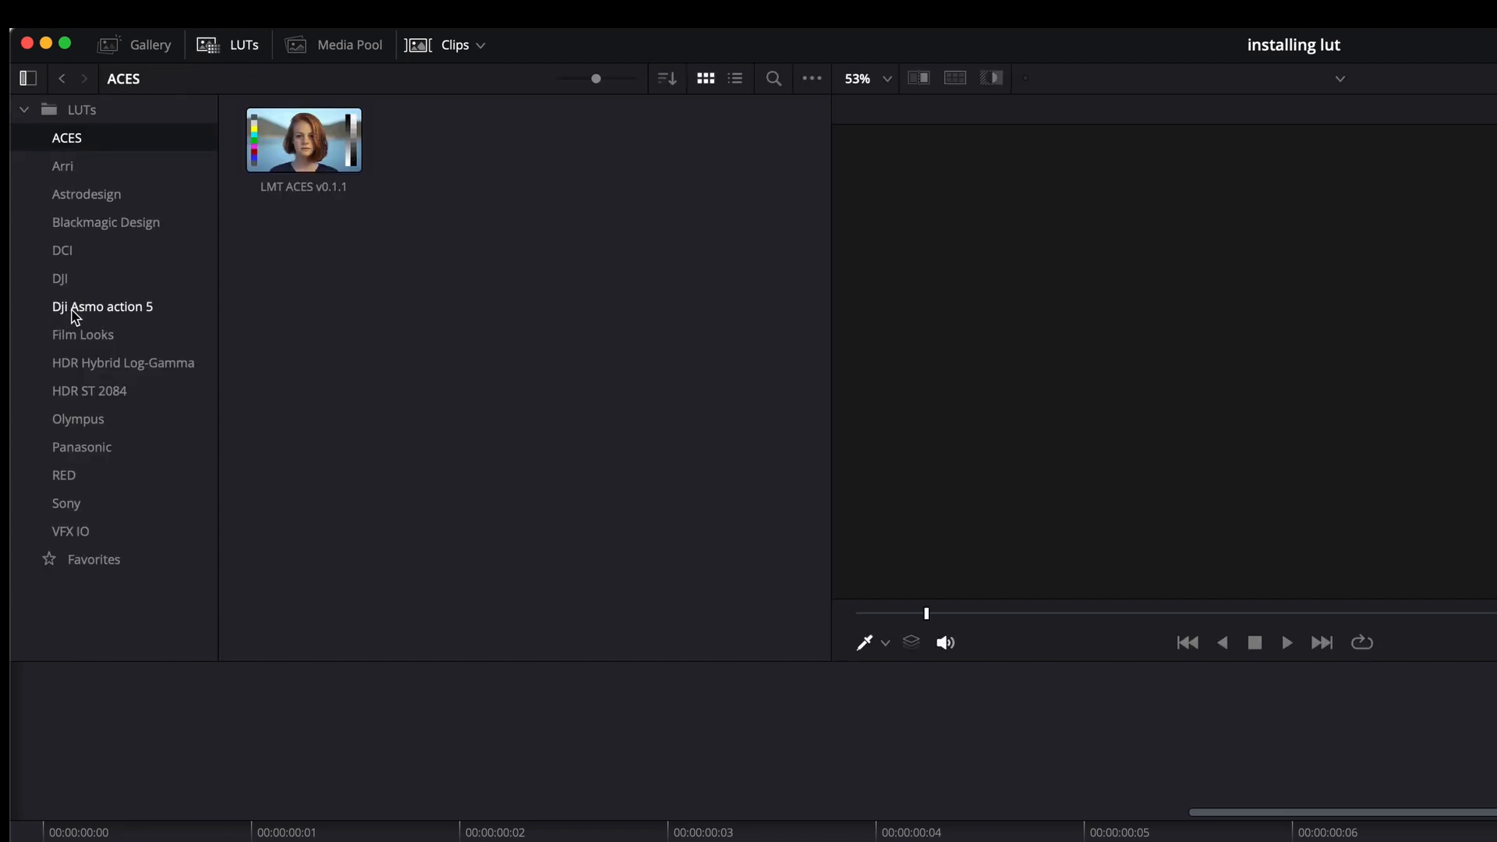
{"action": "left_click", "coordinate": [103, 307]}
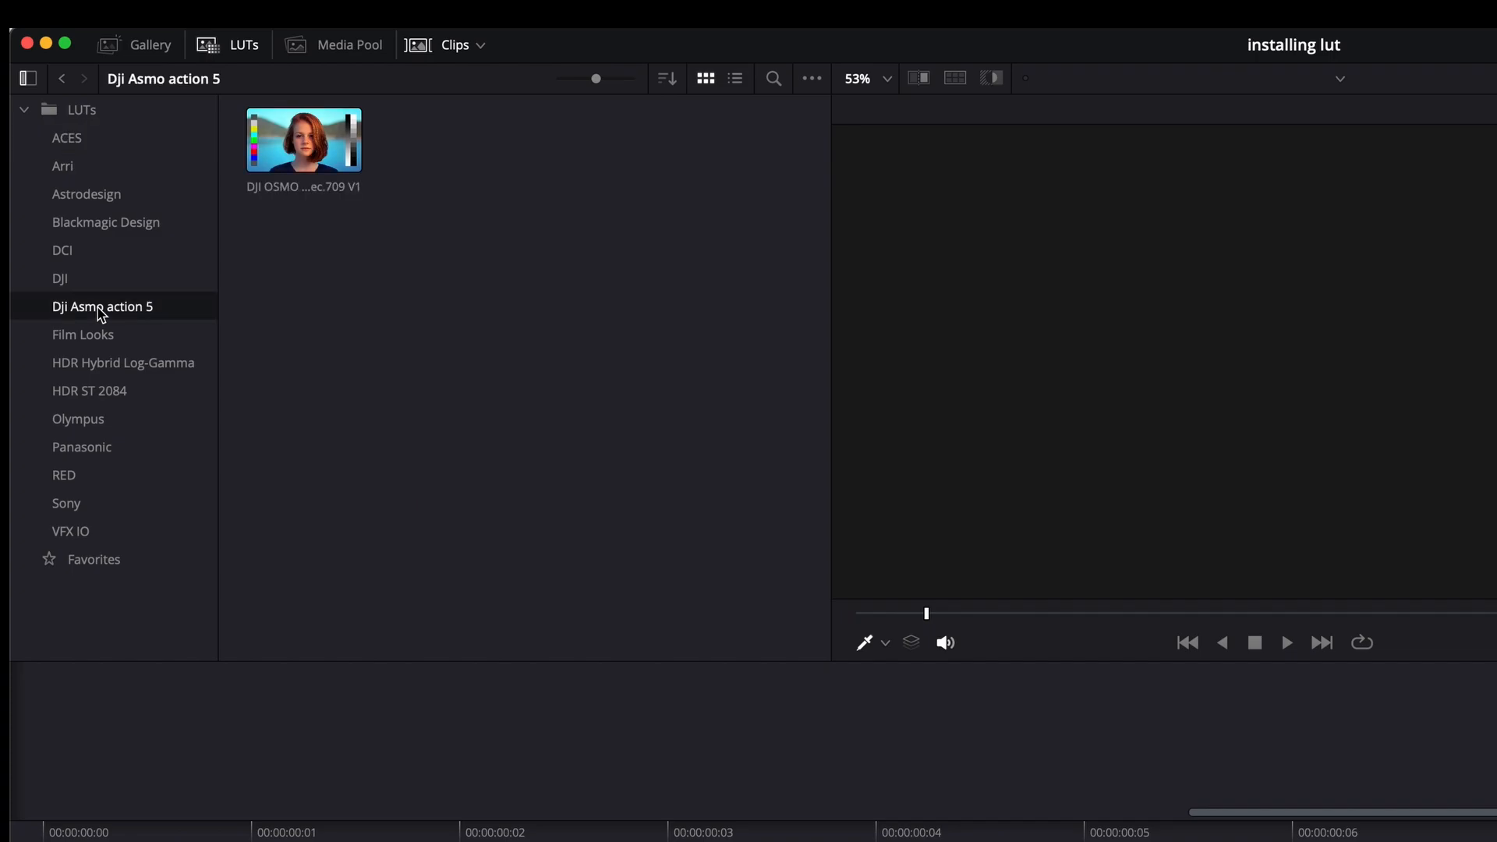